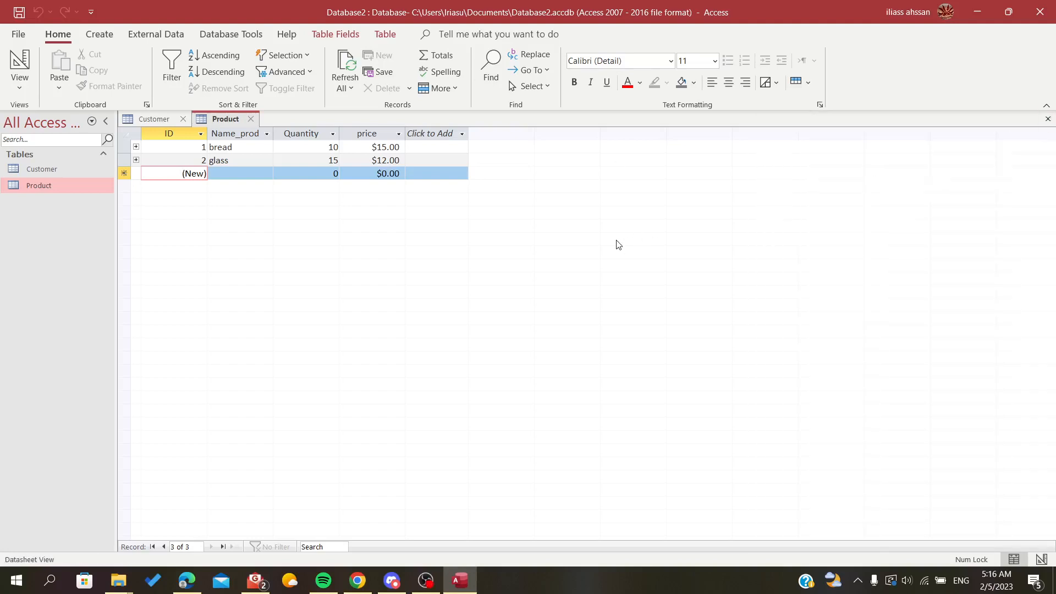
mouse_move(409, 237)
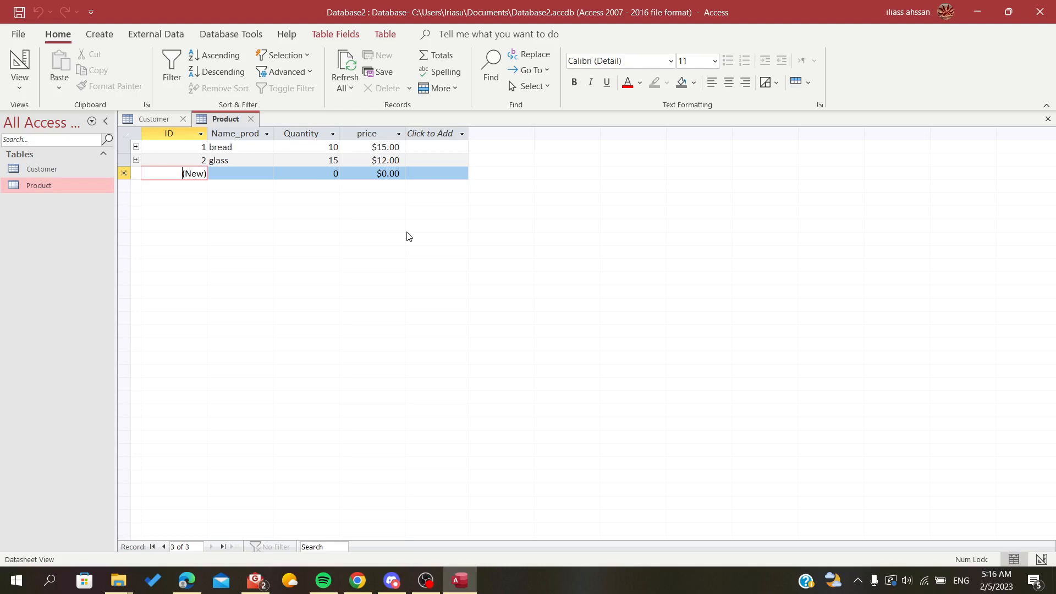
mouse_move(57, 246)
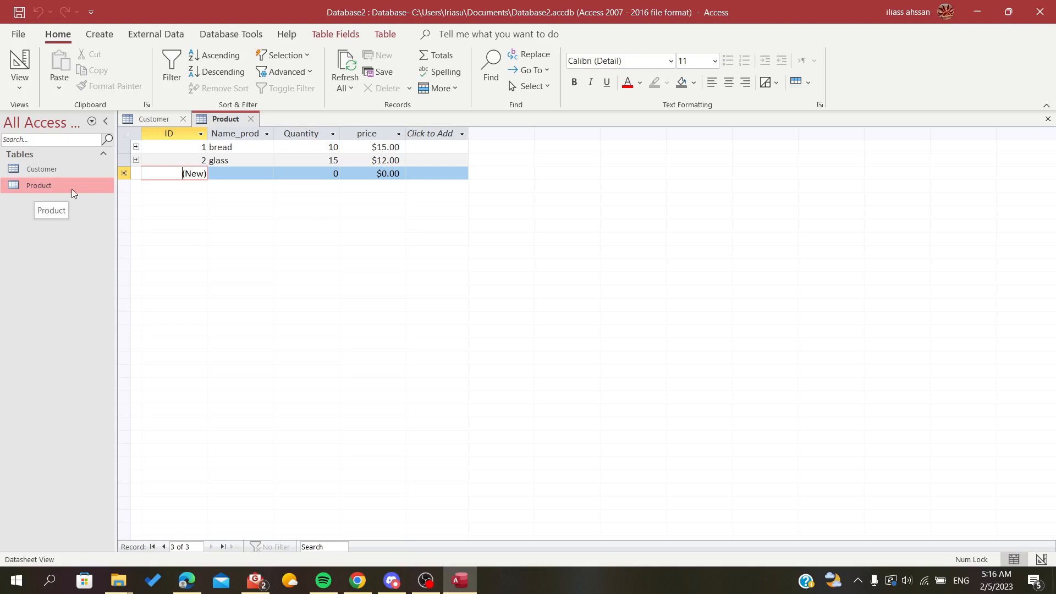
mouse_move(186, 229)
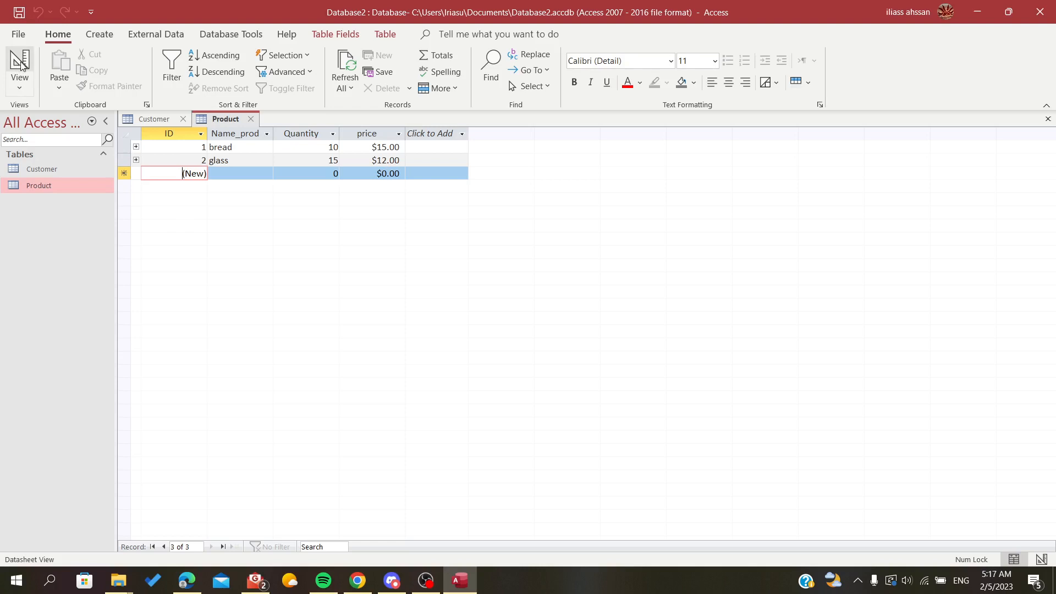
- Switch the Product table to Design View and launch the Lookup Wizard for Name_prod
click(20, 62)
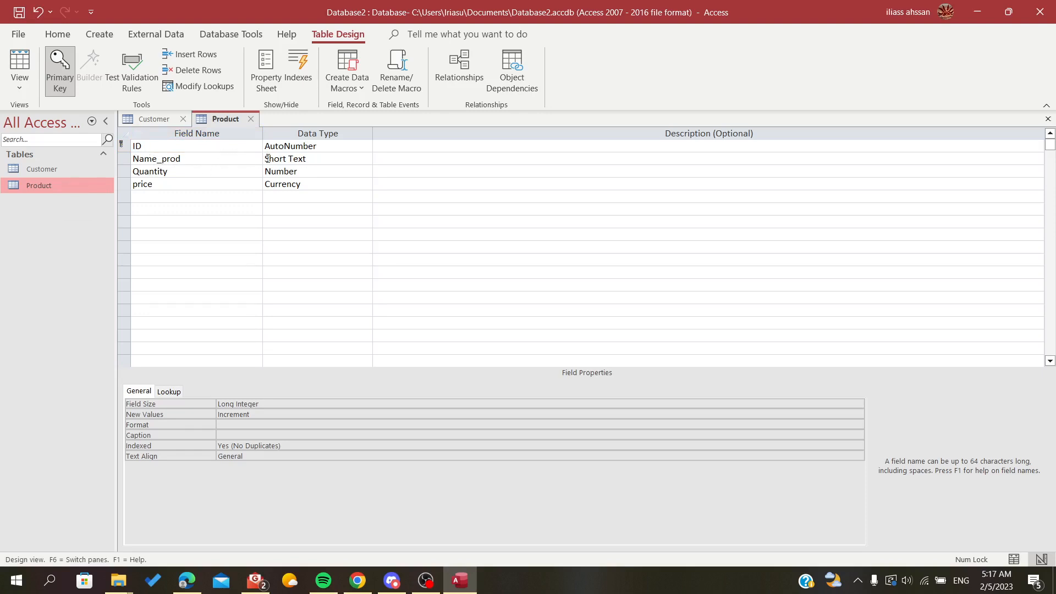
click(367, 158)
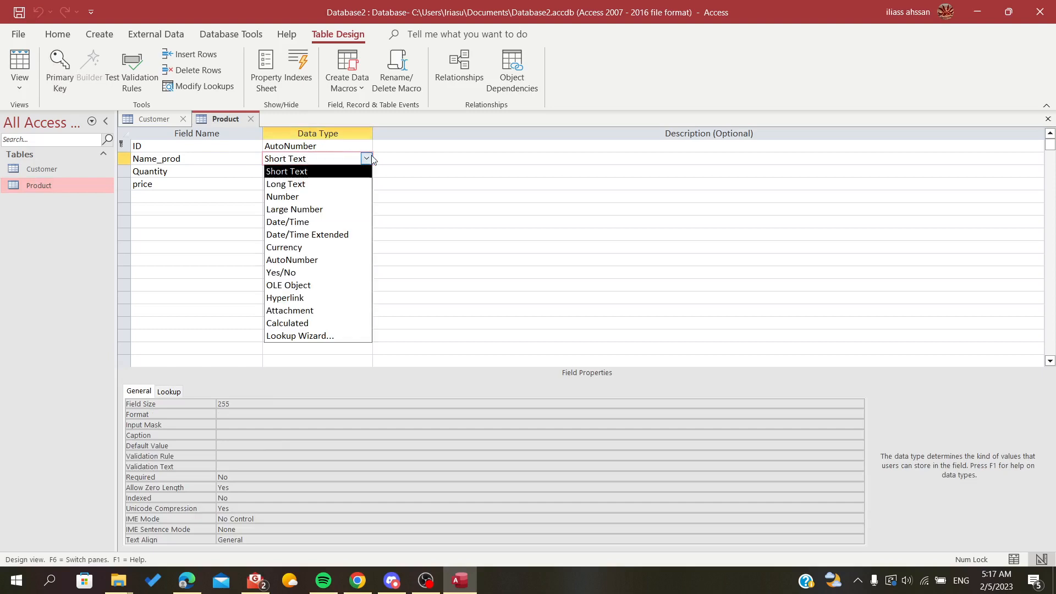
mouse_move(284, 342)
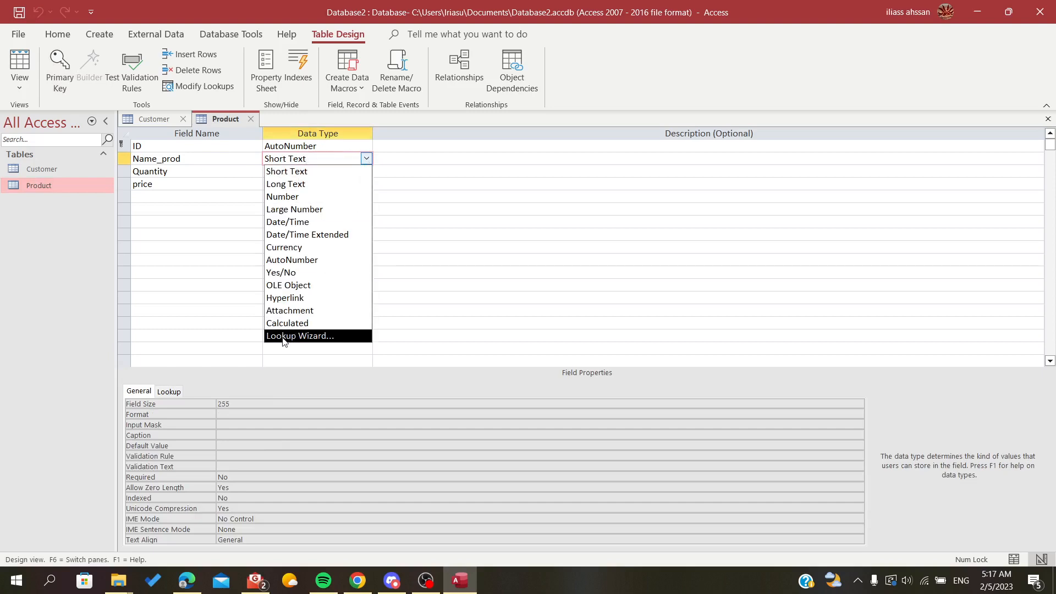
click(300, 335)
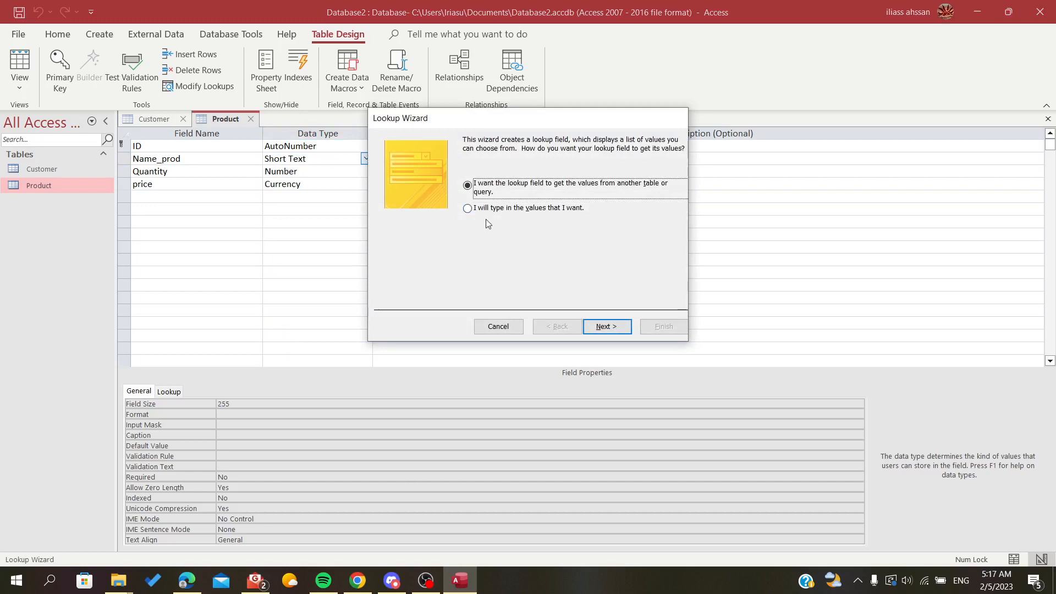
- Choose 'I will type in the values that I want' and continue to the values grid
click(467, 208)
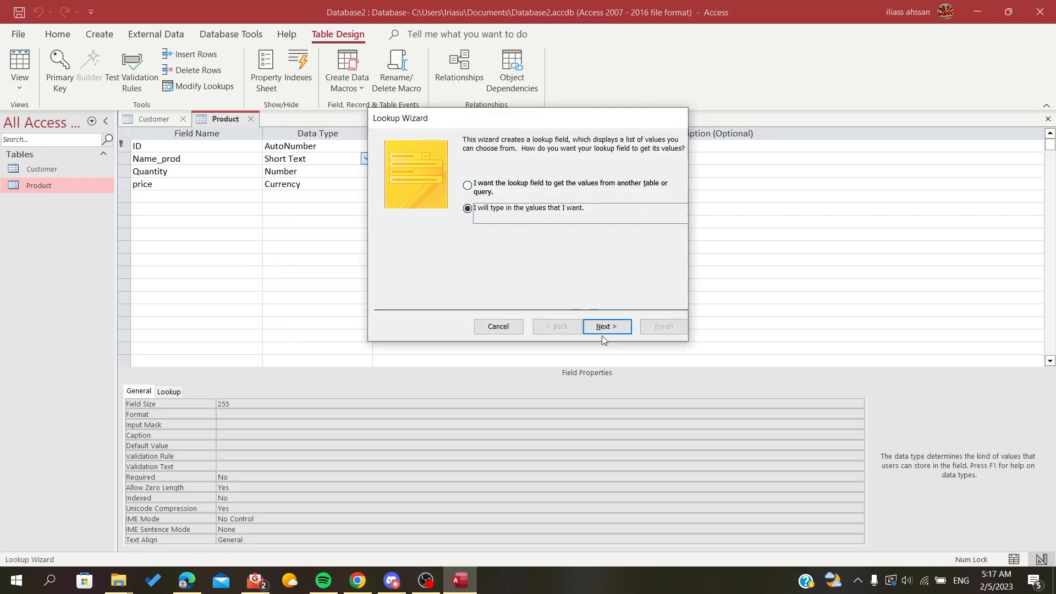
click(607, 326)
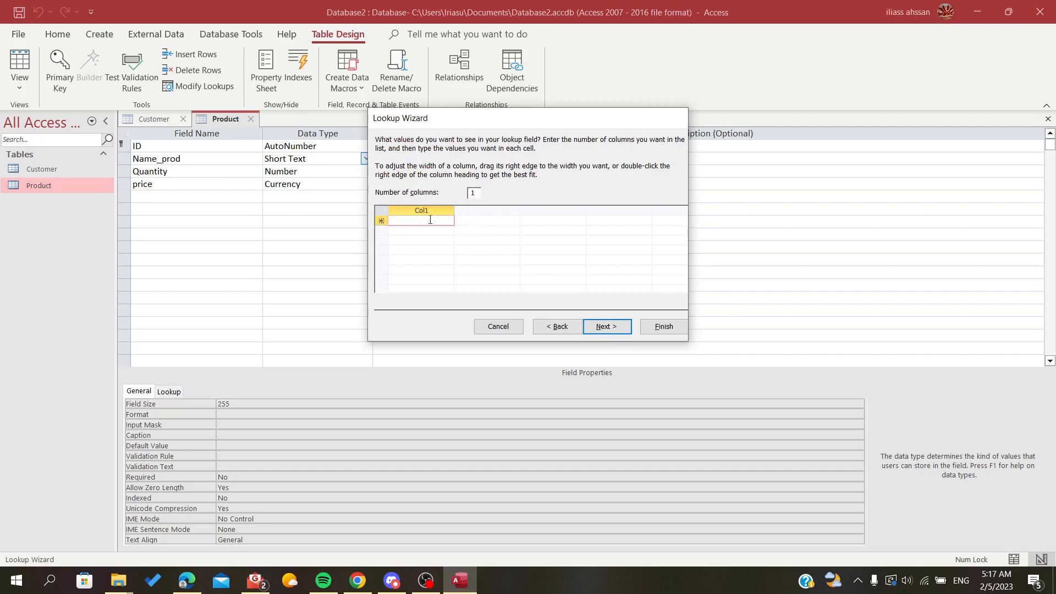
- Enter Bread, Glass, Pen and Pencil in Col1 and advance to the labelling step
text(P)
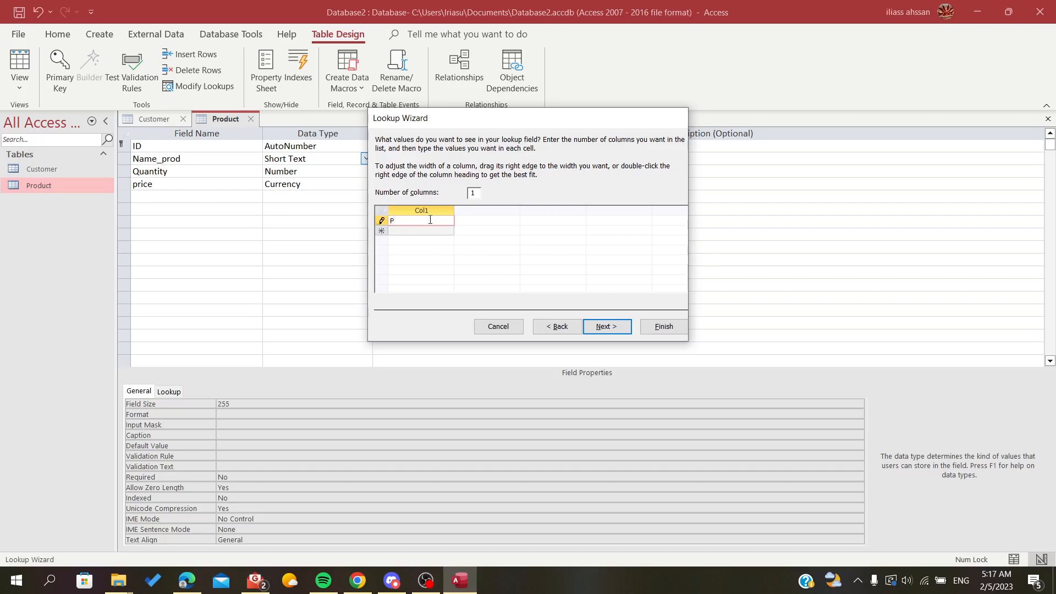
key(Backspace)
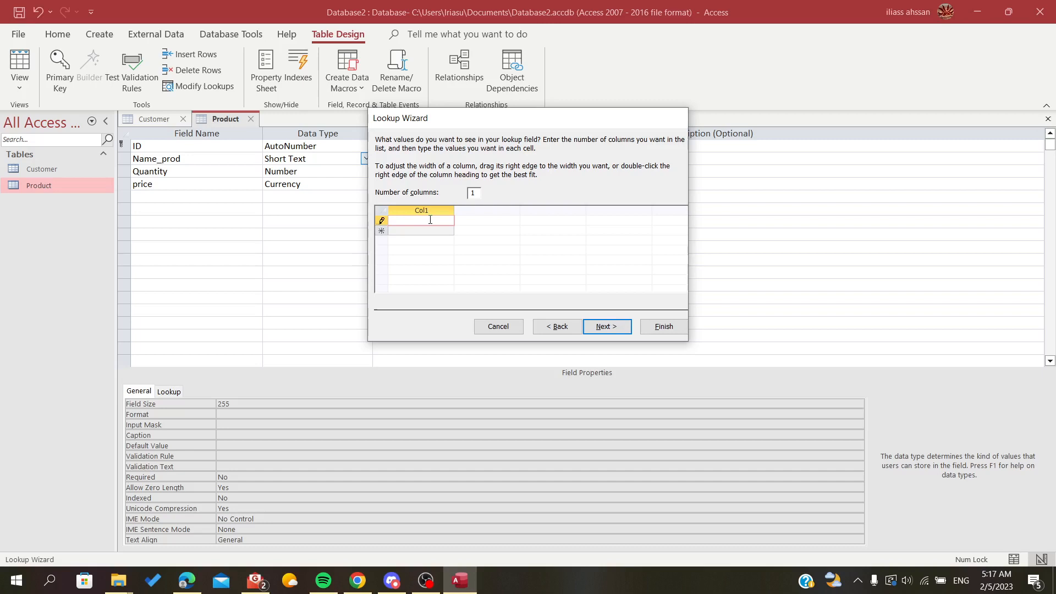
click(607, 326)
text(Bread)
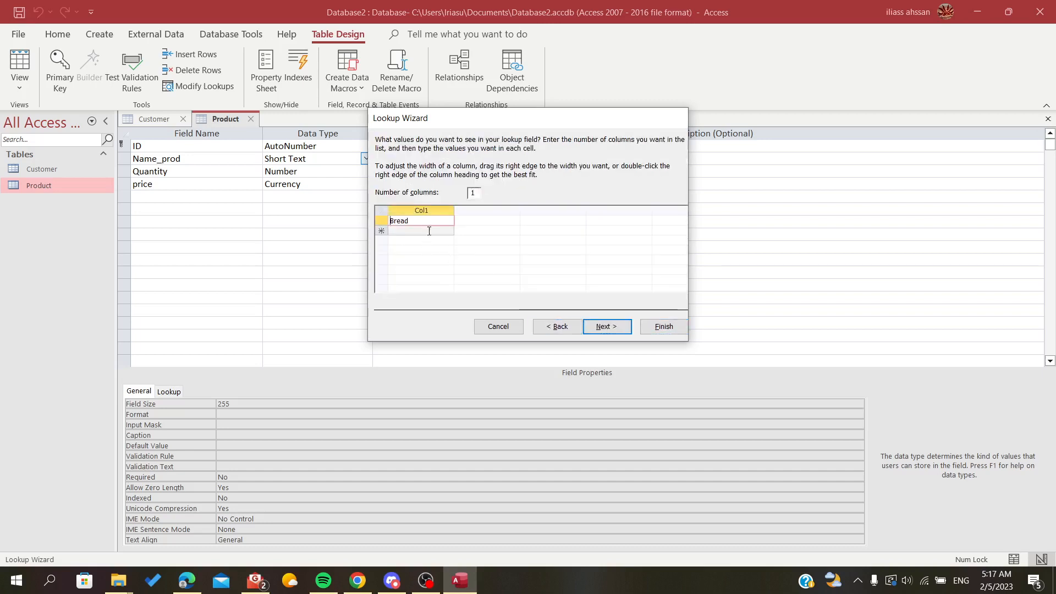
text(Ga)
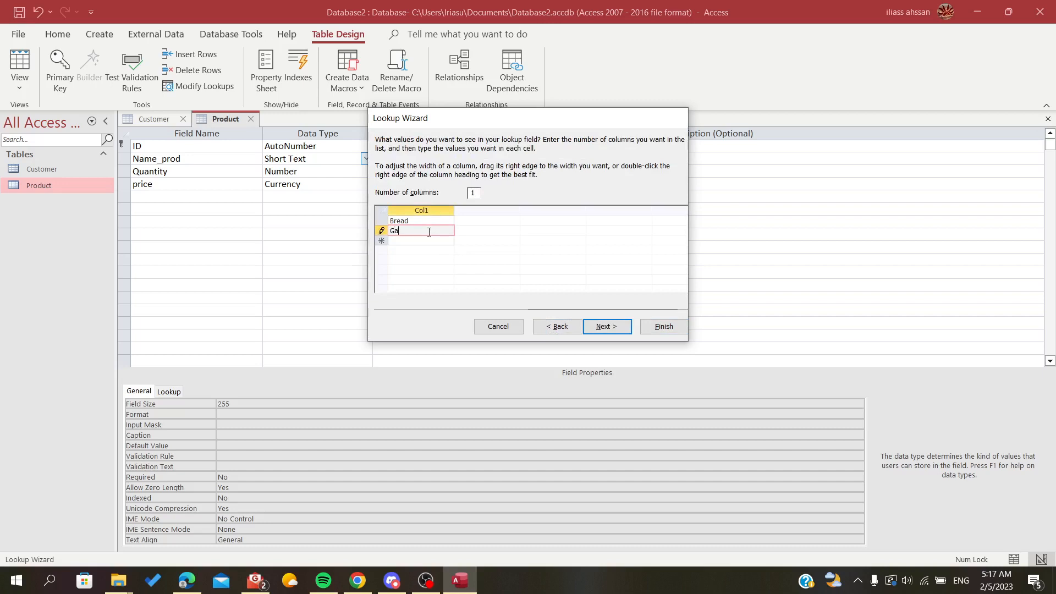
text(lass)
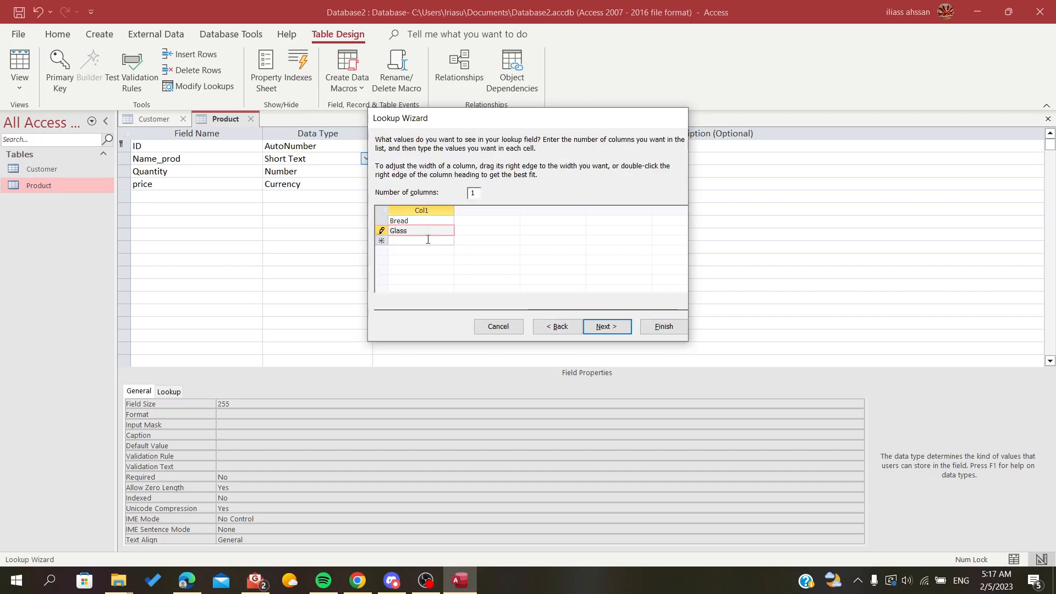
text(Penc)
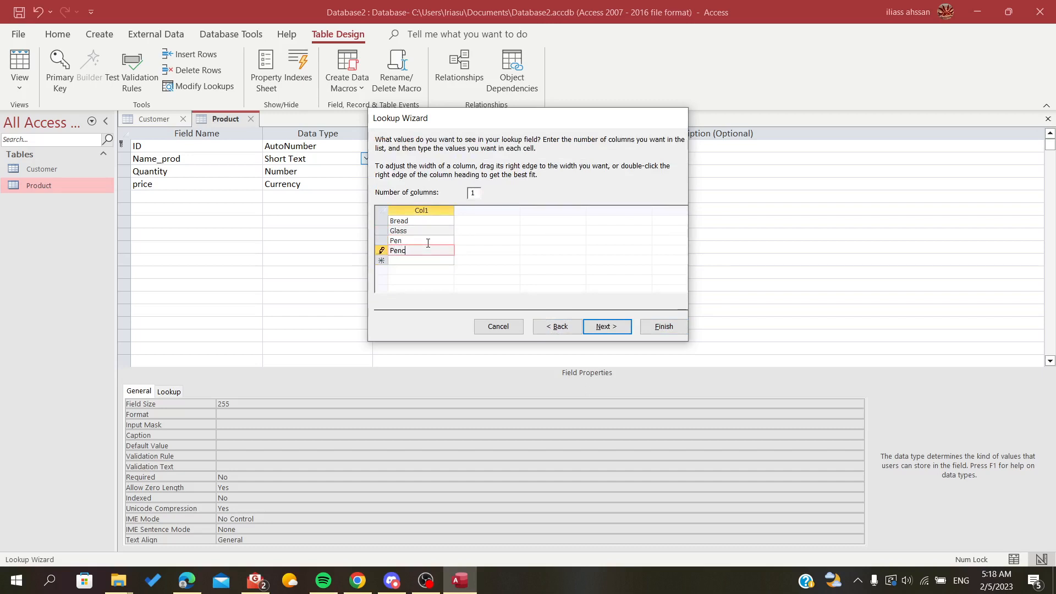
text(il)
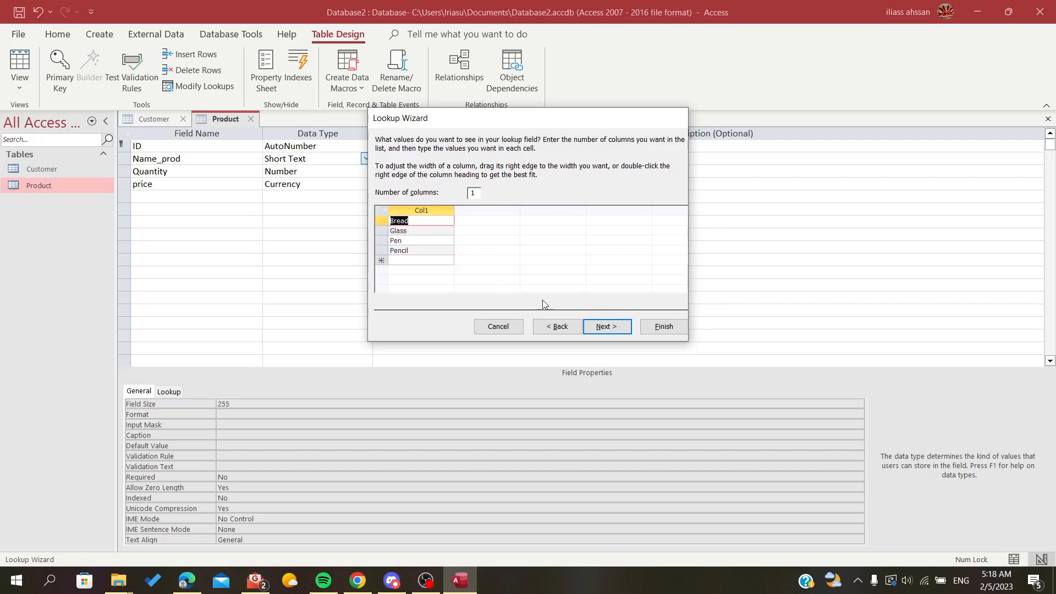
click(607, 326)
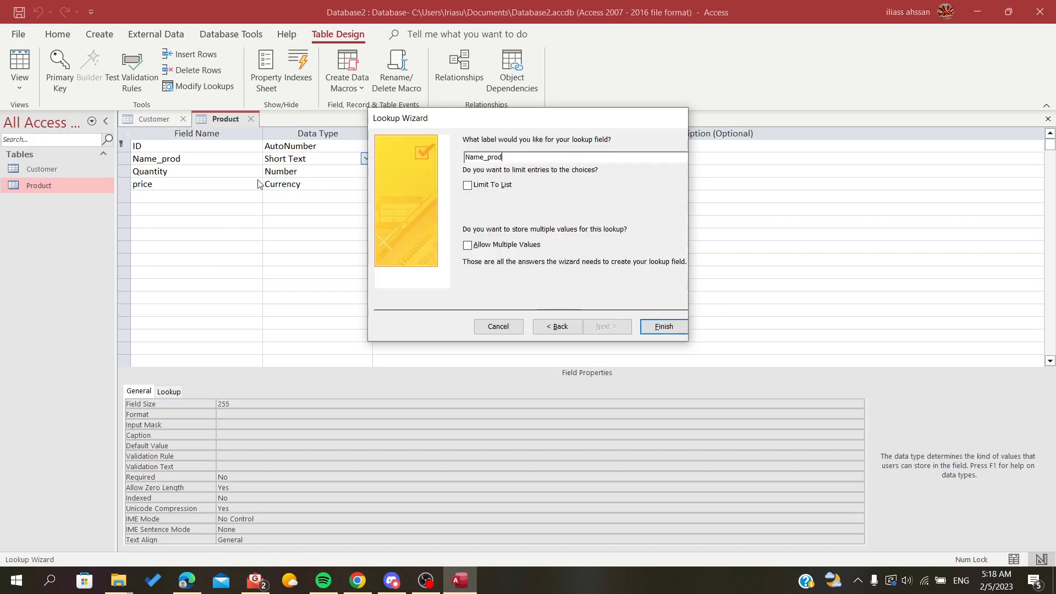
mouse_move(395, 193)
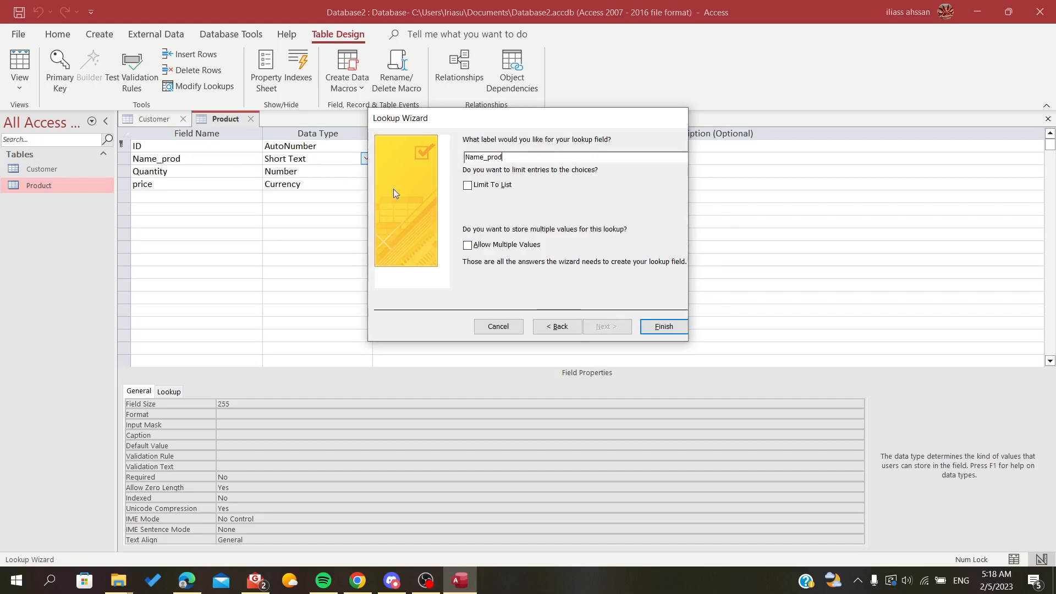
- Finish the wizard, switch to Datasheet View and save the Product table
click(663, 326)
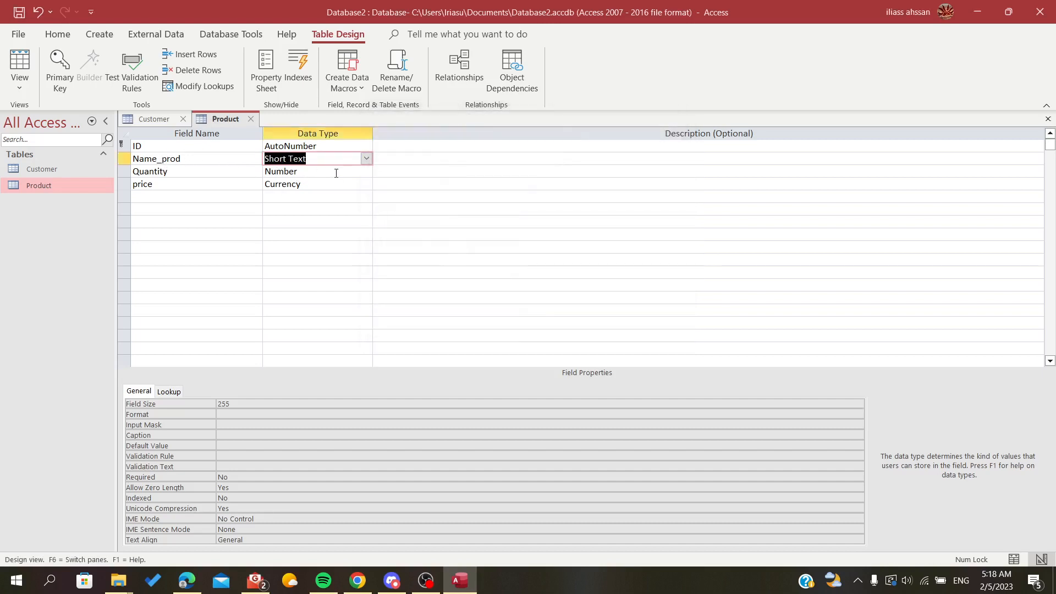
click(17, 60)
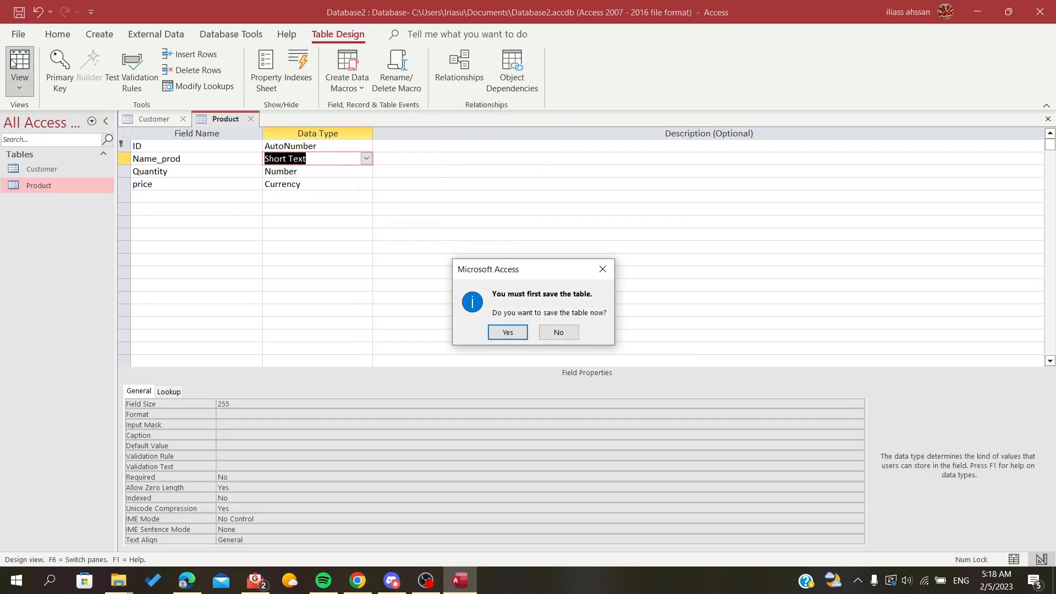
click(507, 332)
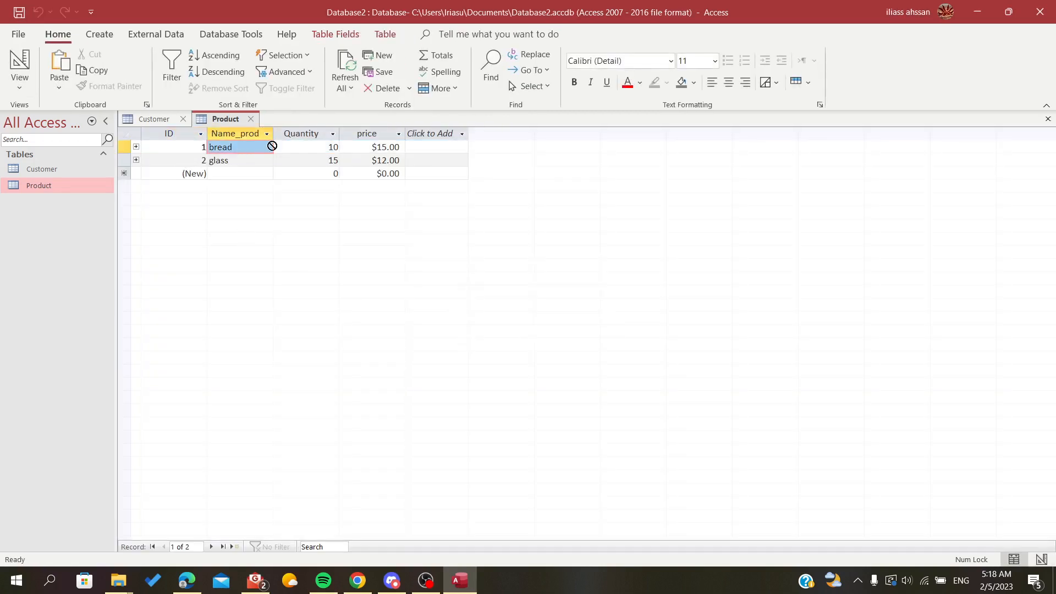
- Try the Name_prod drop-down on the existing records, then move to the new row
click(233, 160)
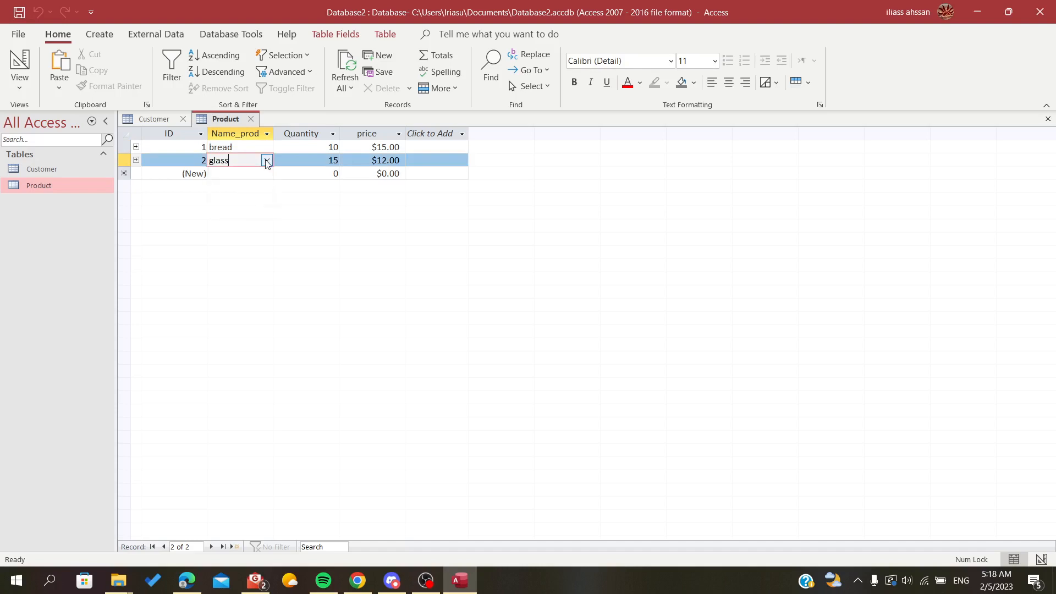
click(229, 147)
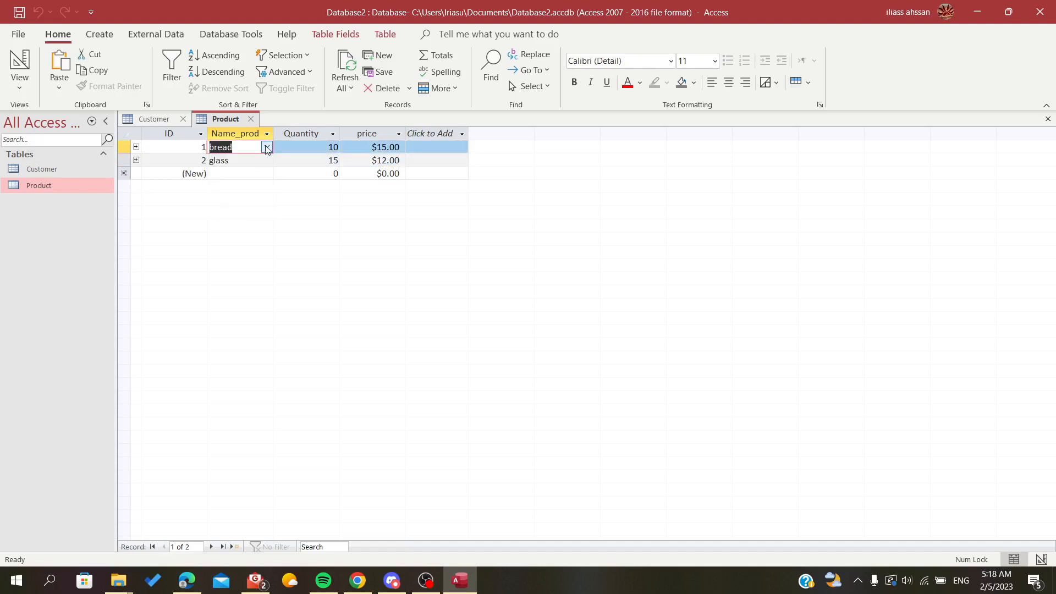
click(266, 147)
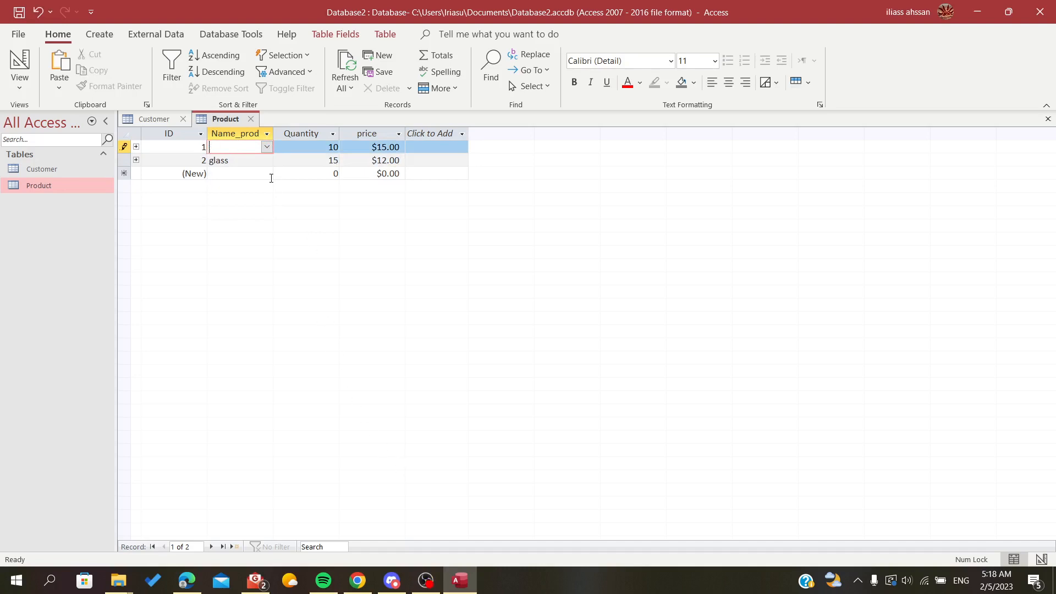
click(267, 172)
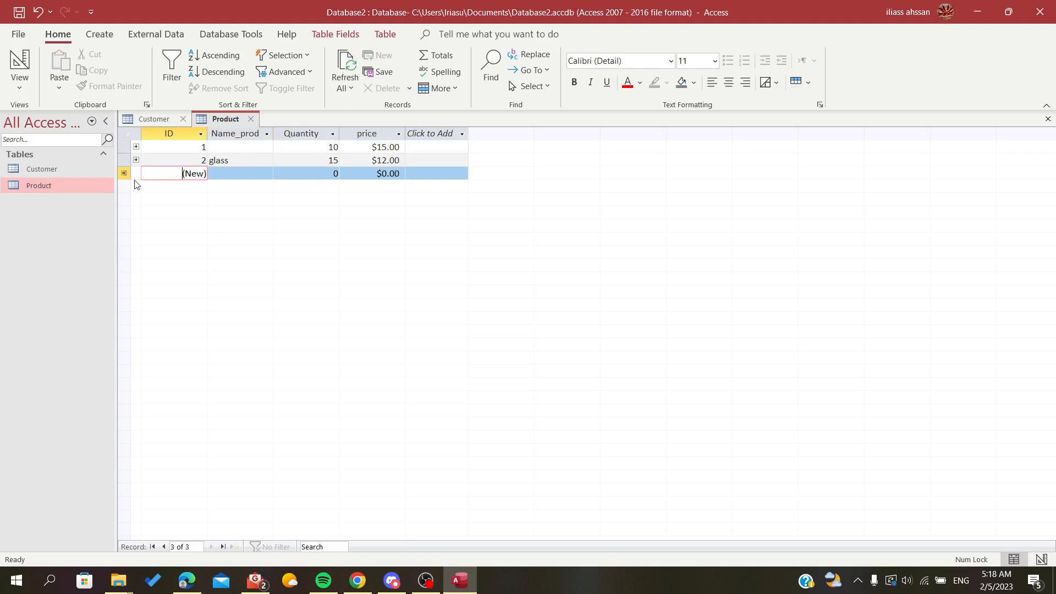
- Pick Pencil as the new record's Name_prod and enter price 1
click(267, 172)
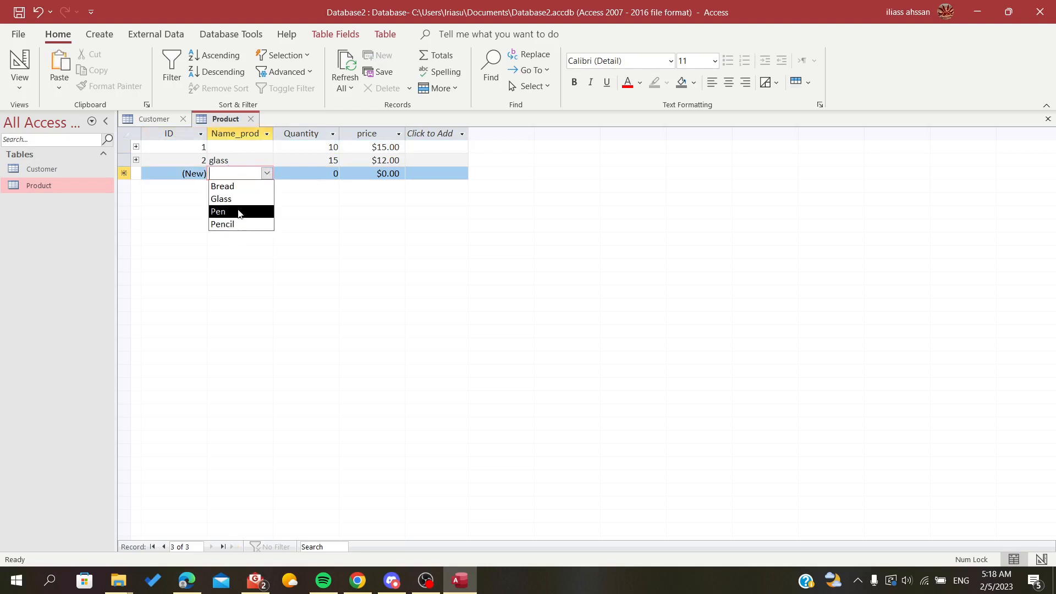
click(223, 224)
text(10)
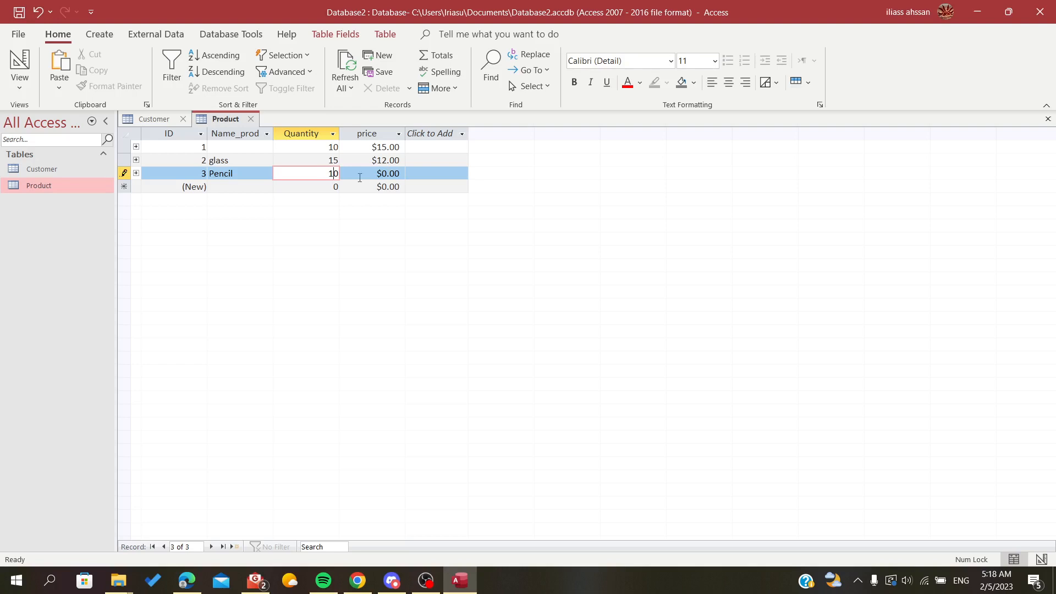
click(384, 173)
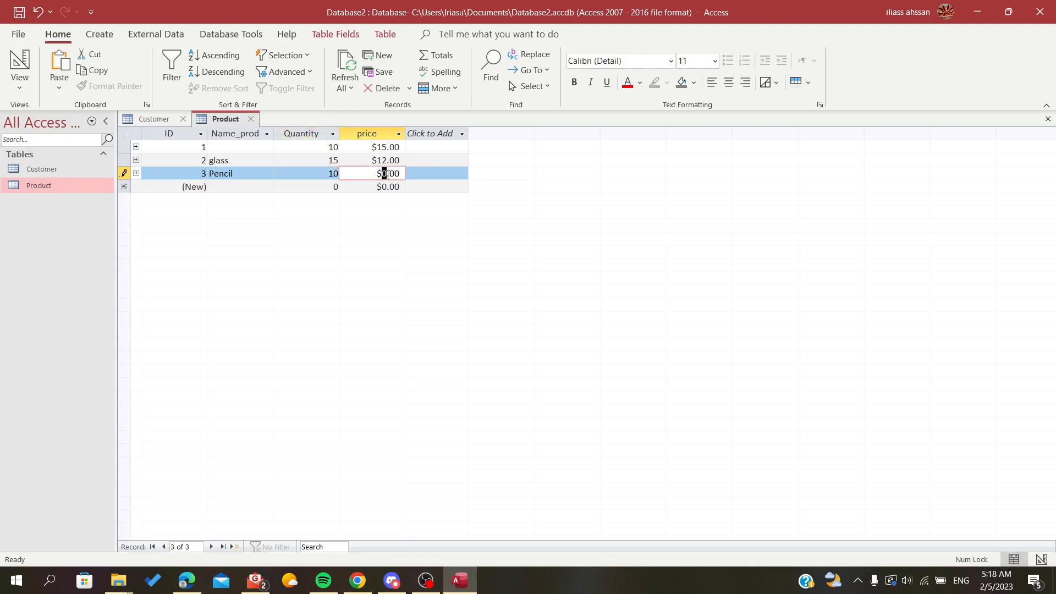
text(1)
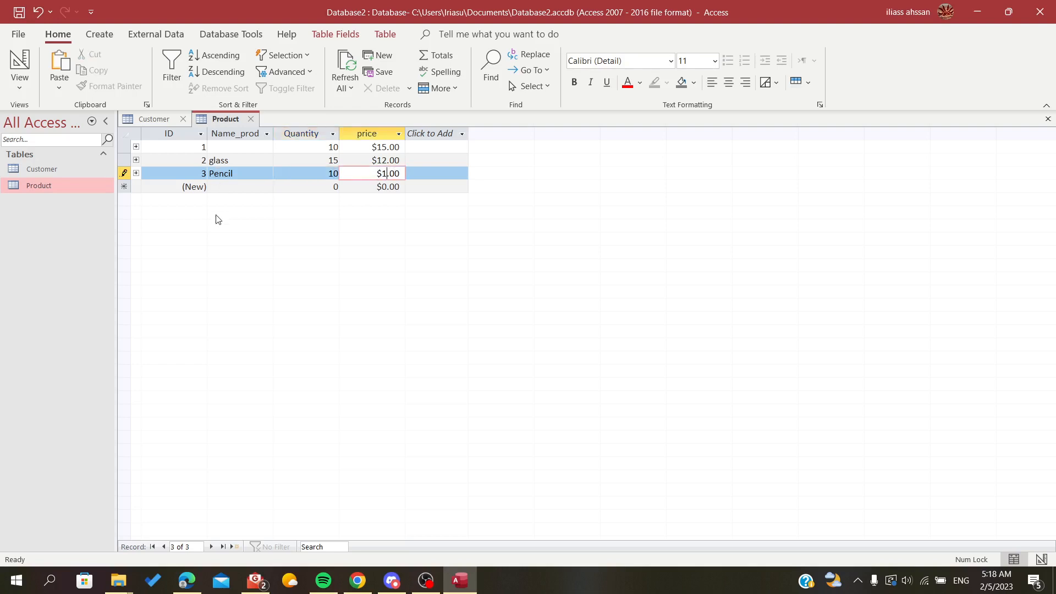